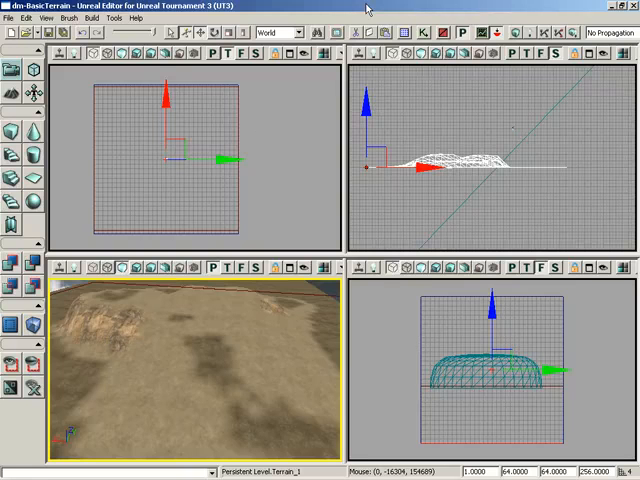
{"action": "mouse_move", "coordinate": [16, 98]}
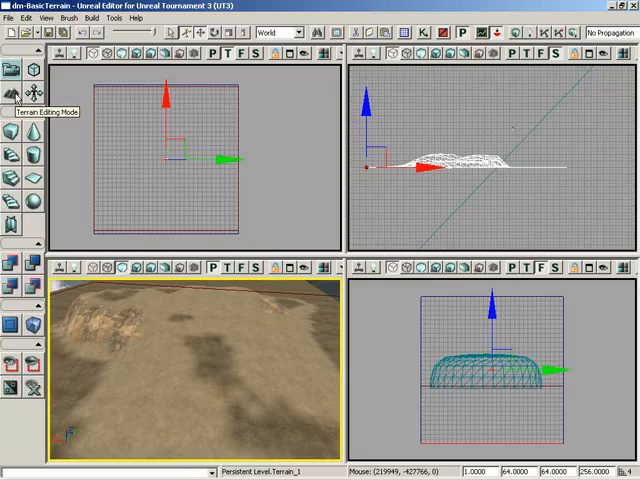
Enter Terrain Editing Mode so the TerrainEdit dialog with sculpting tools appears
{"action": "left_click", "coordinate": [12, 96]}
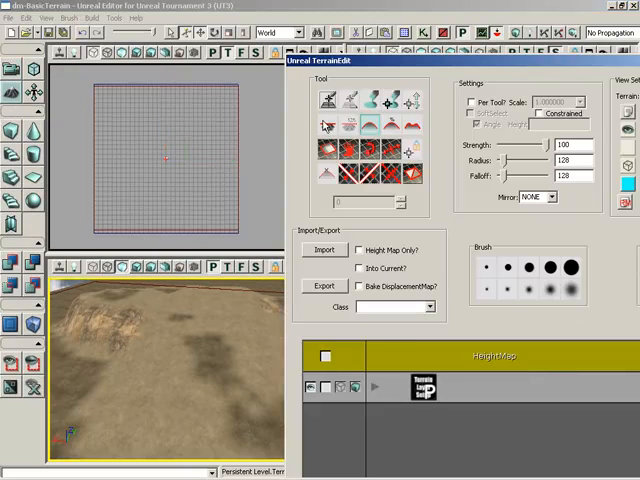
{"action": "mouse_move", "coordinate": [392, 128]}
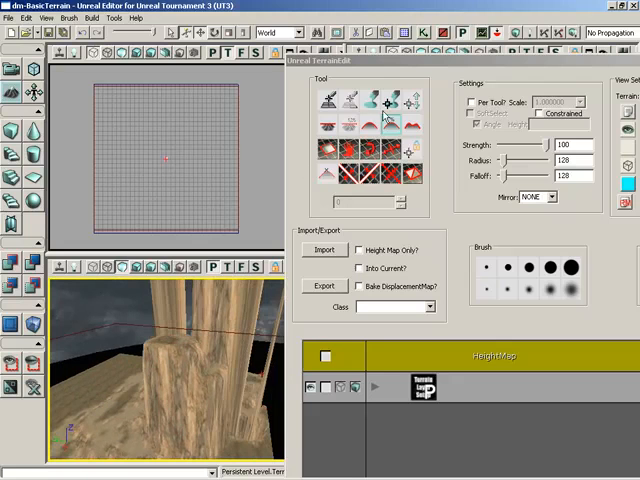
{"action": "mouse_move", "coordinate": [330, 130]}
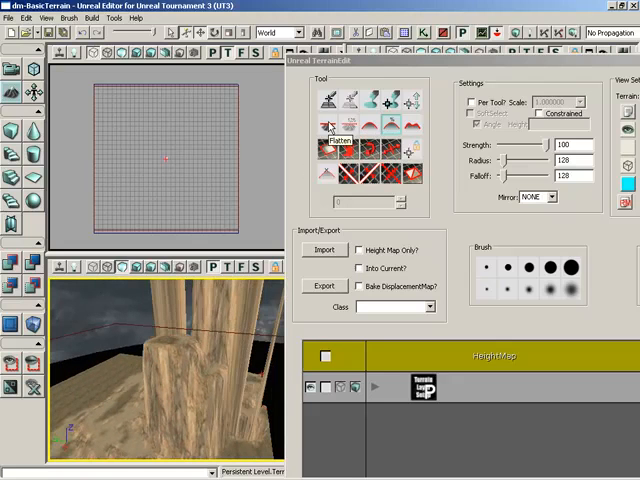